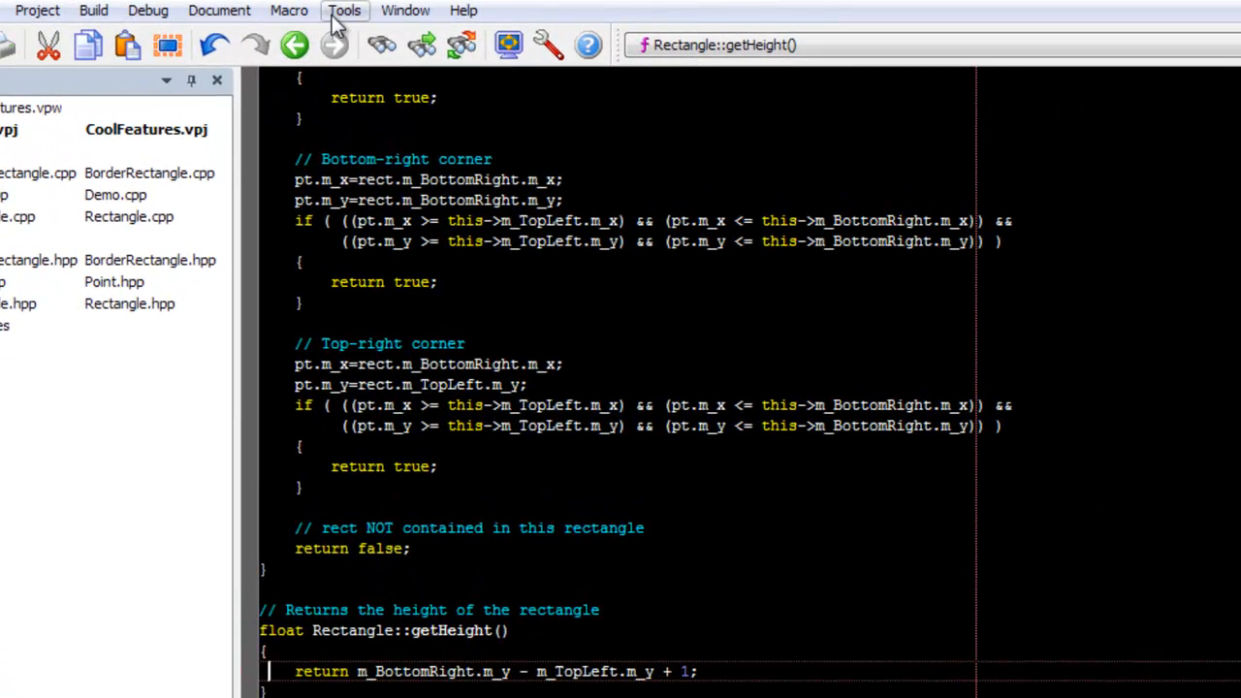
# - Diff the whole Rectangle.cpp against its latest Subversion version from Tools > Version Control
pyautogui.click(344, 10)
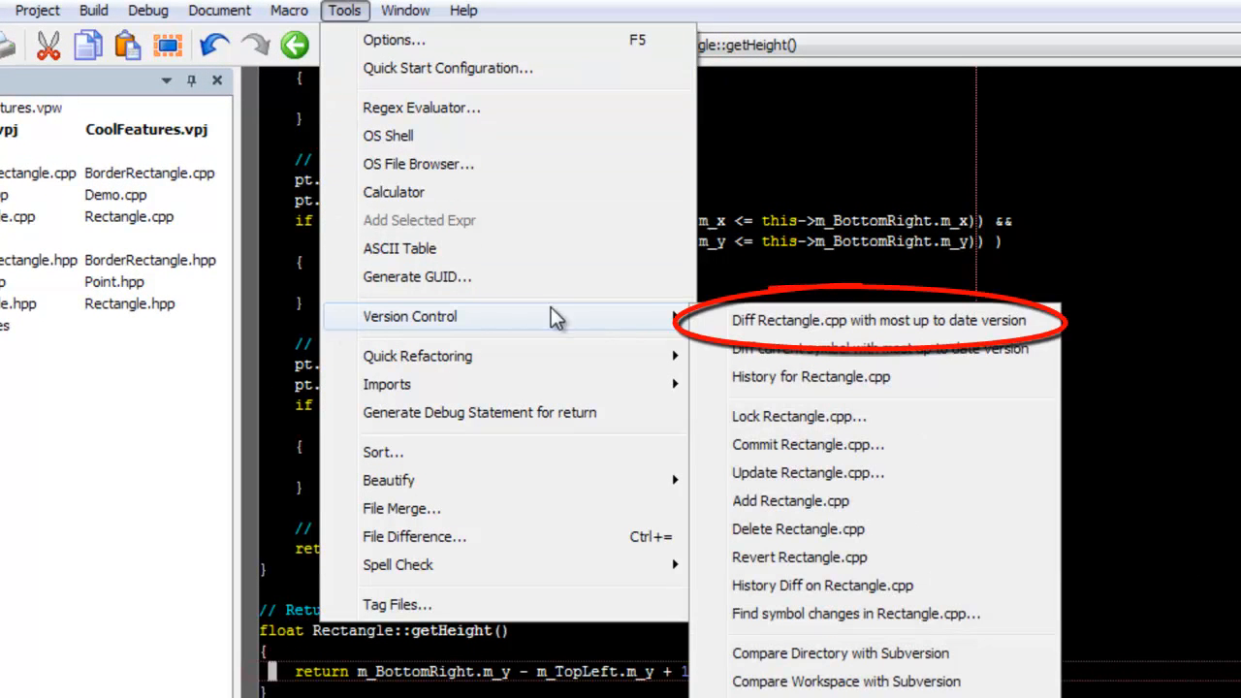
pyautogui.click(890, 319)
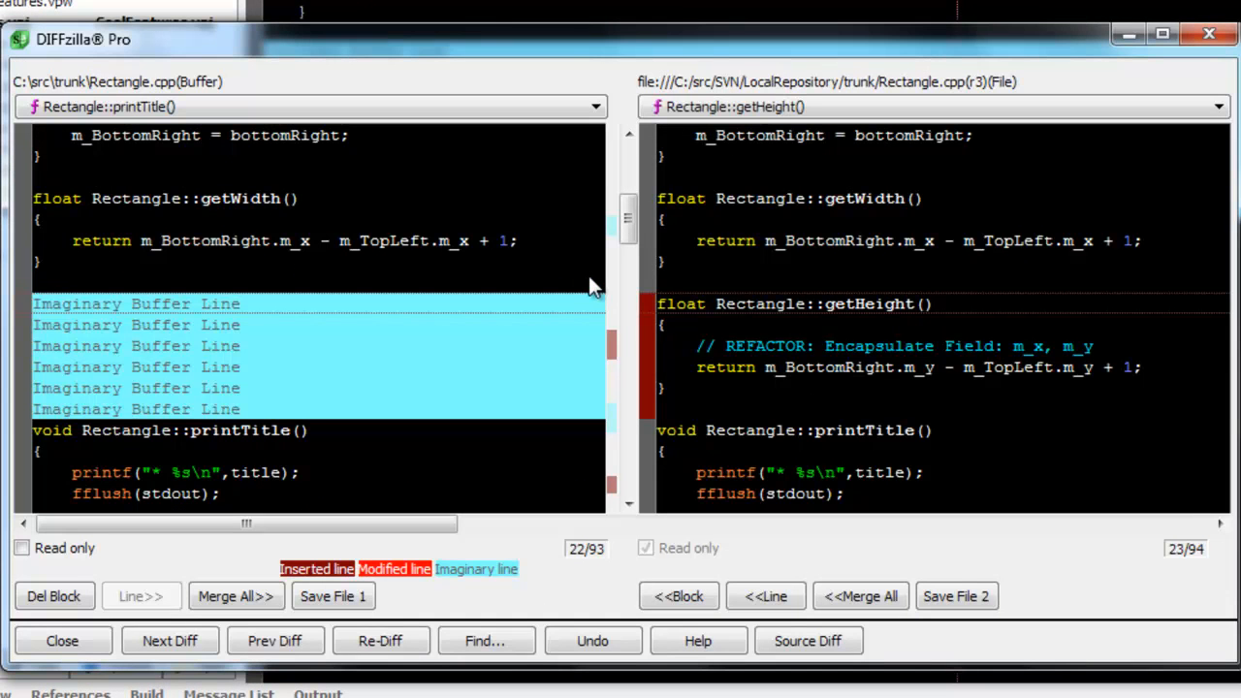
pyautogui.moveTo(334, 528)
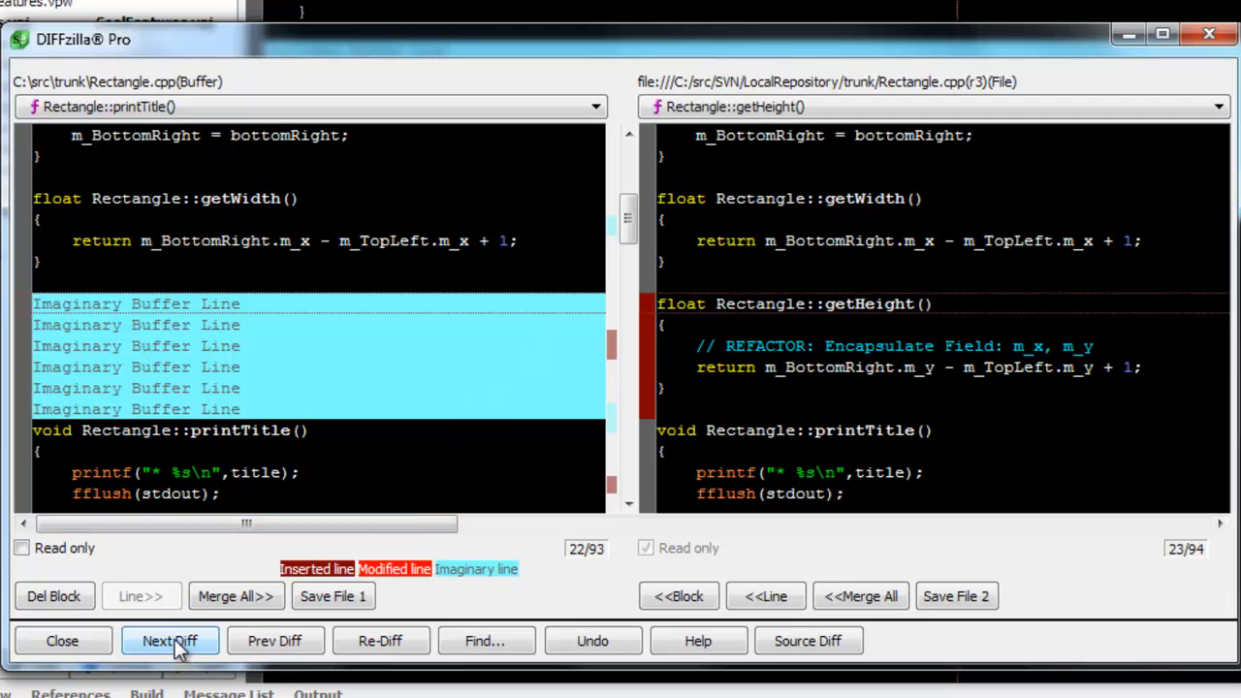
# - Step through the remaining differences, including the removed corner checks in contains
pyautogui.click(170, 639)
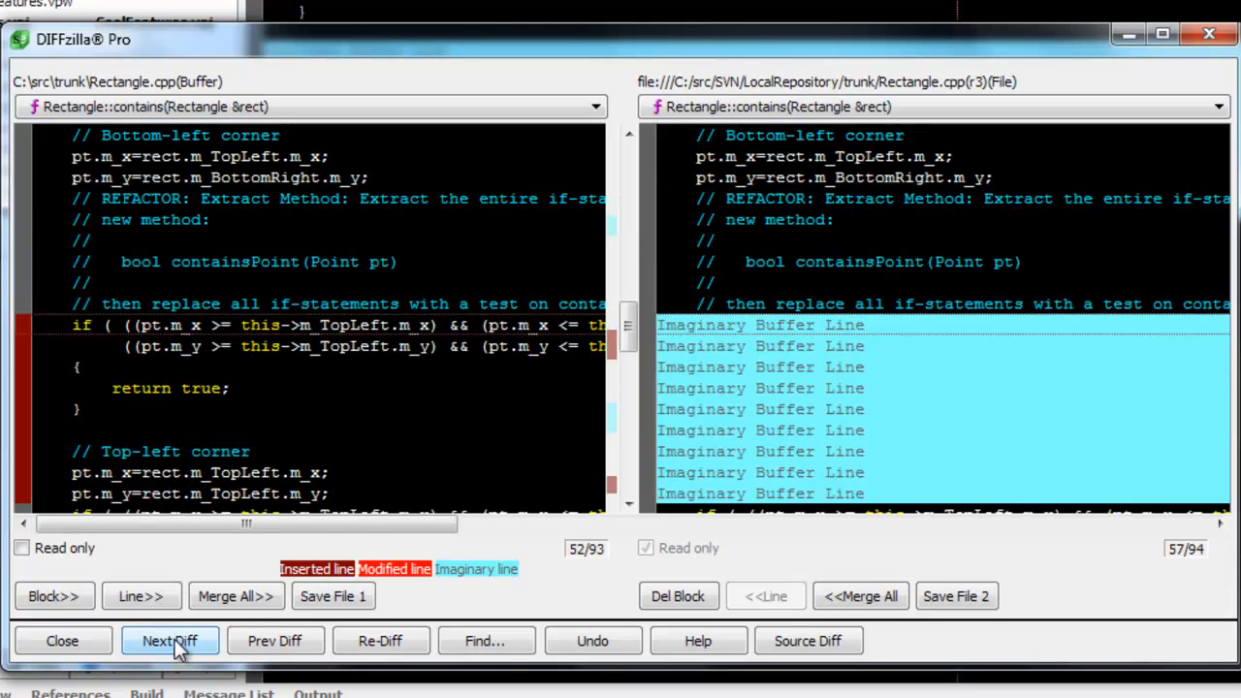
pyautogui.click(168, 640)
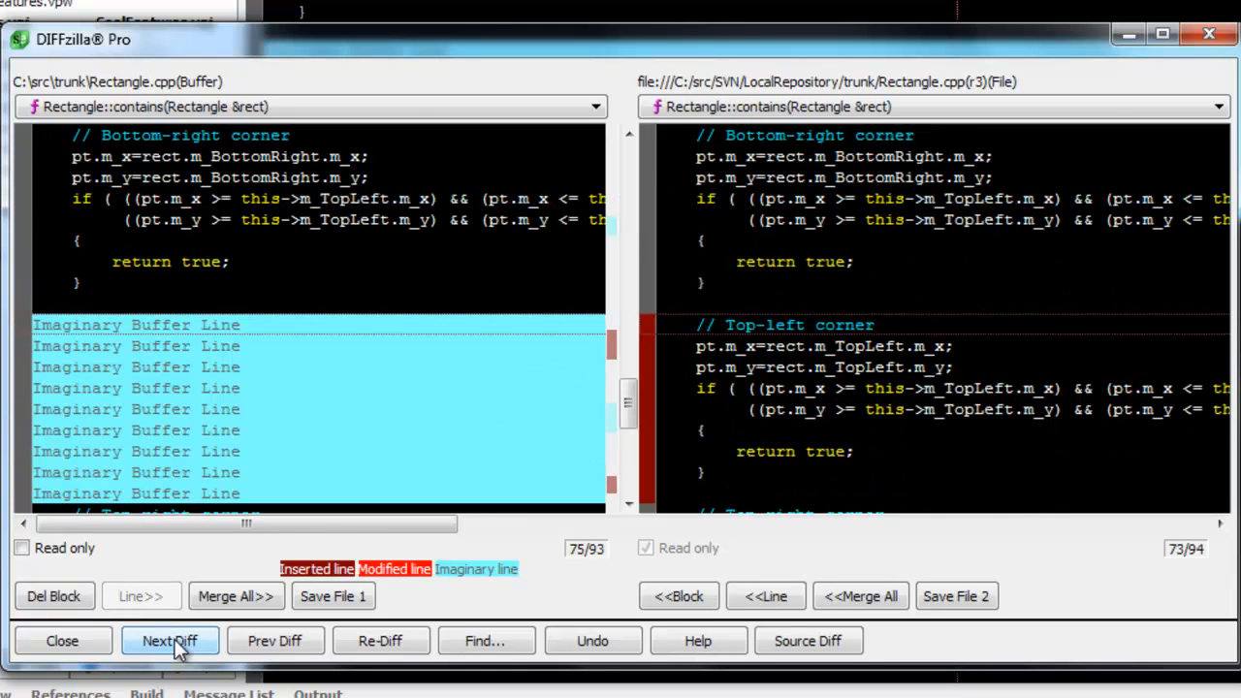
pyautogui.click(170, 640)
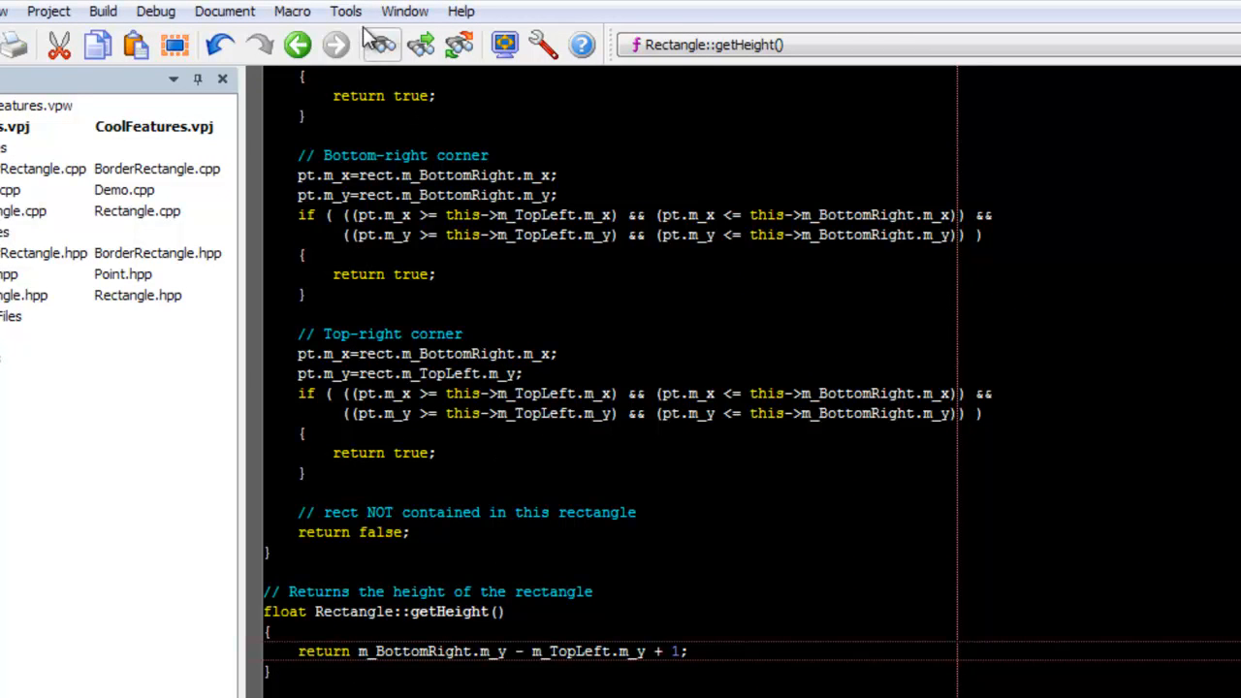
# - Diff just the getHeight symbol against its latest Subversion version
pyautogui.click(345, 11)
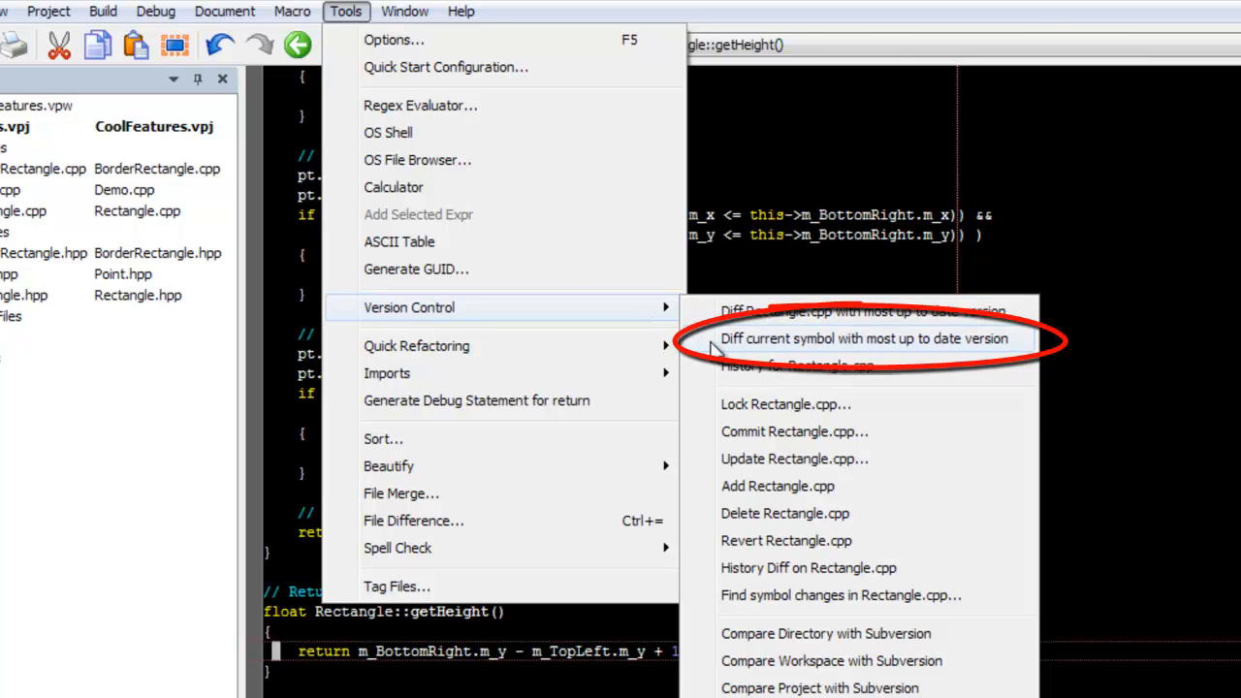
pyautogui.click(862, 338)
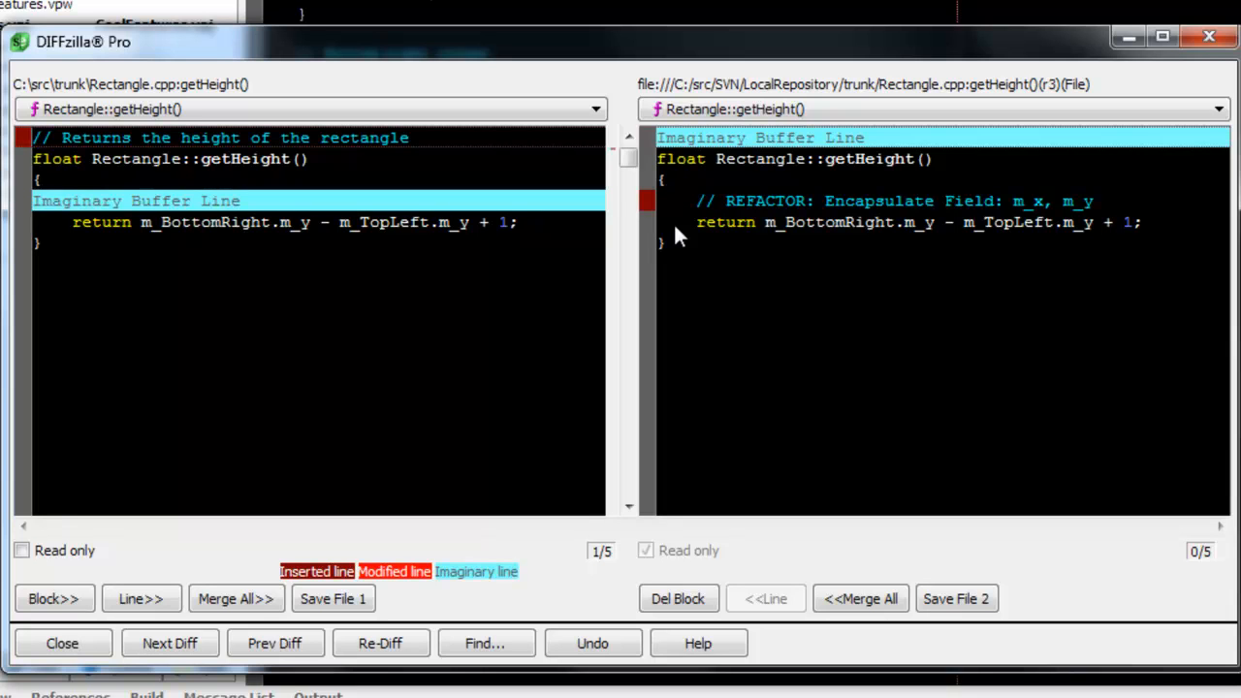
pyautogui.moveTo(242, 642)
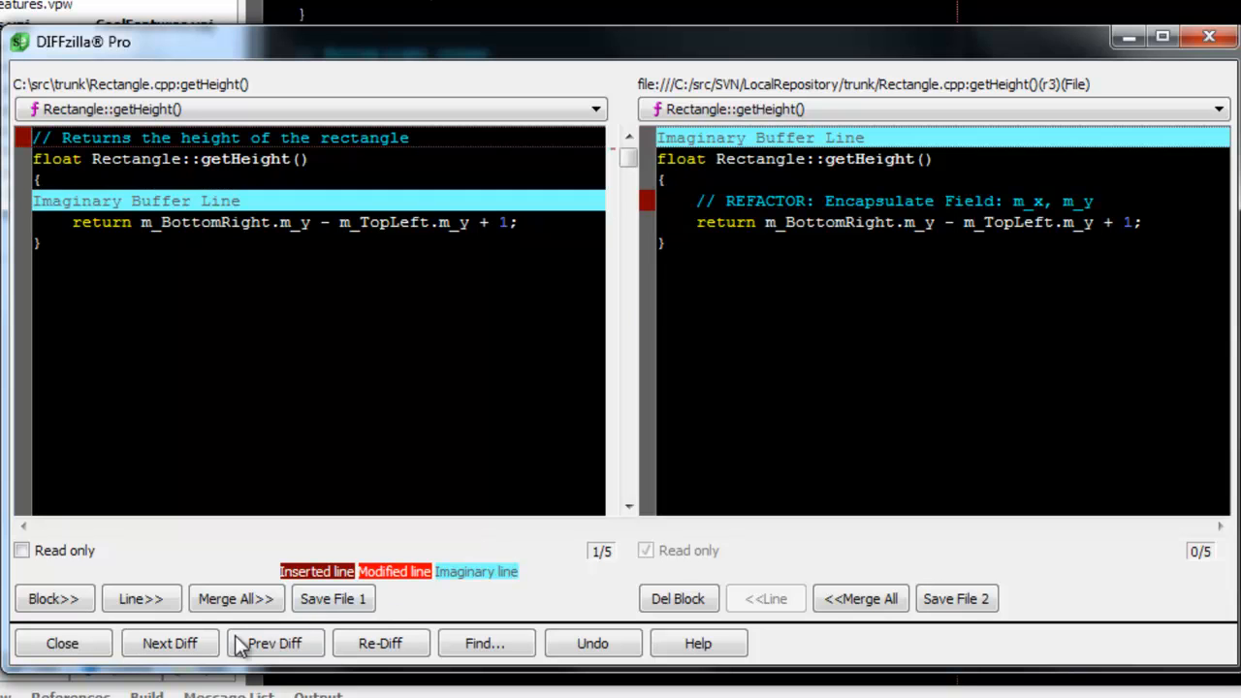
# - Copy the REFACTOR comment block into local getHeight and confirm closing DIFFzilla
pyautogui.click(169, 643)
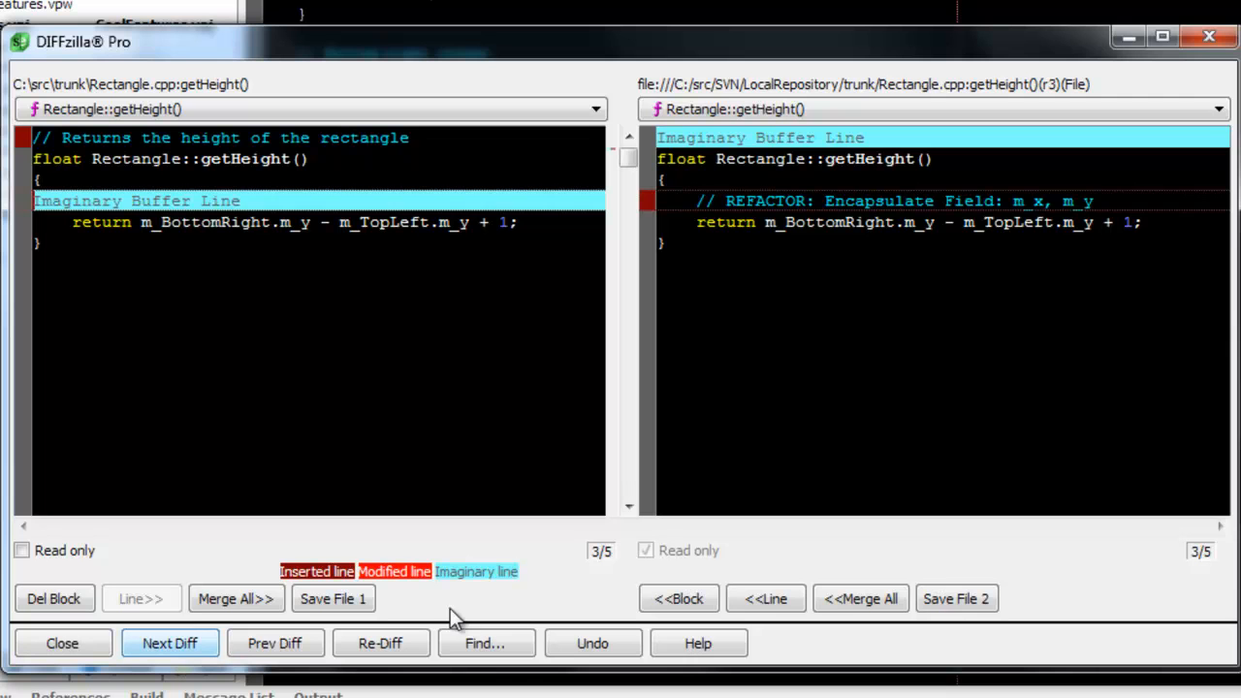
pyautogui.click(678, 598)
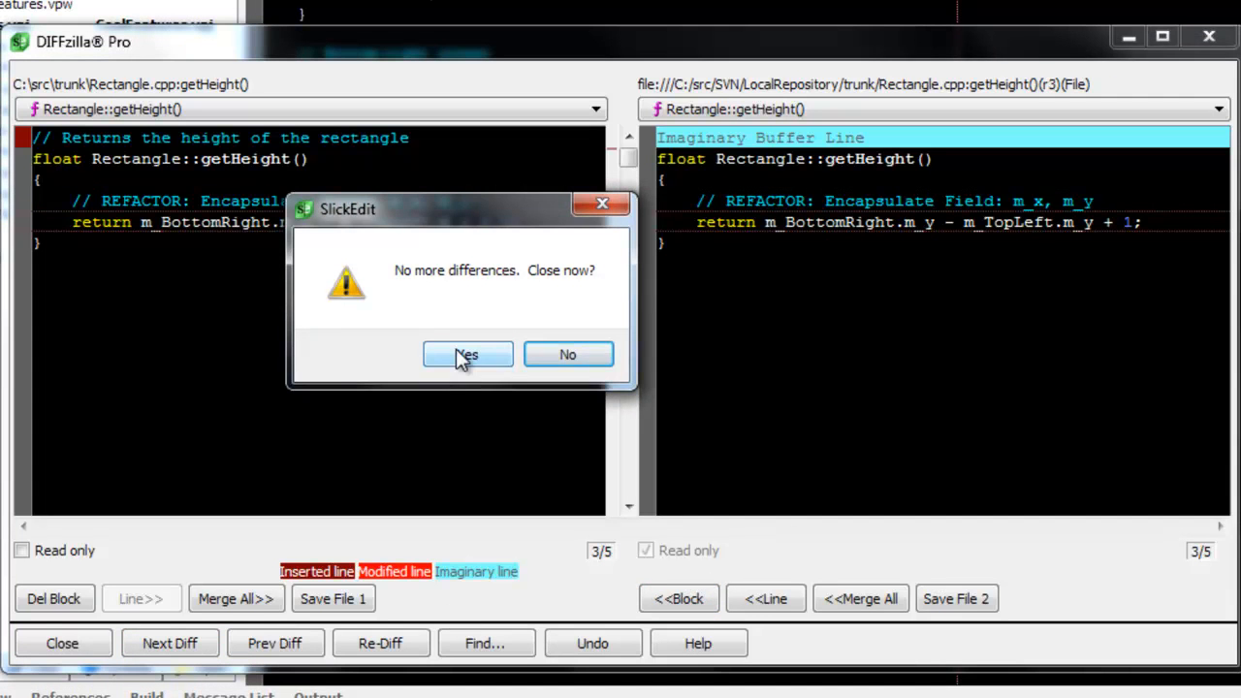
pyautogui.click(467, 354)
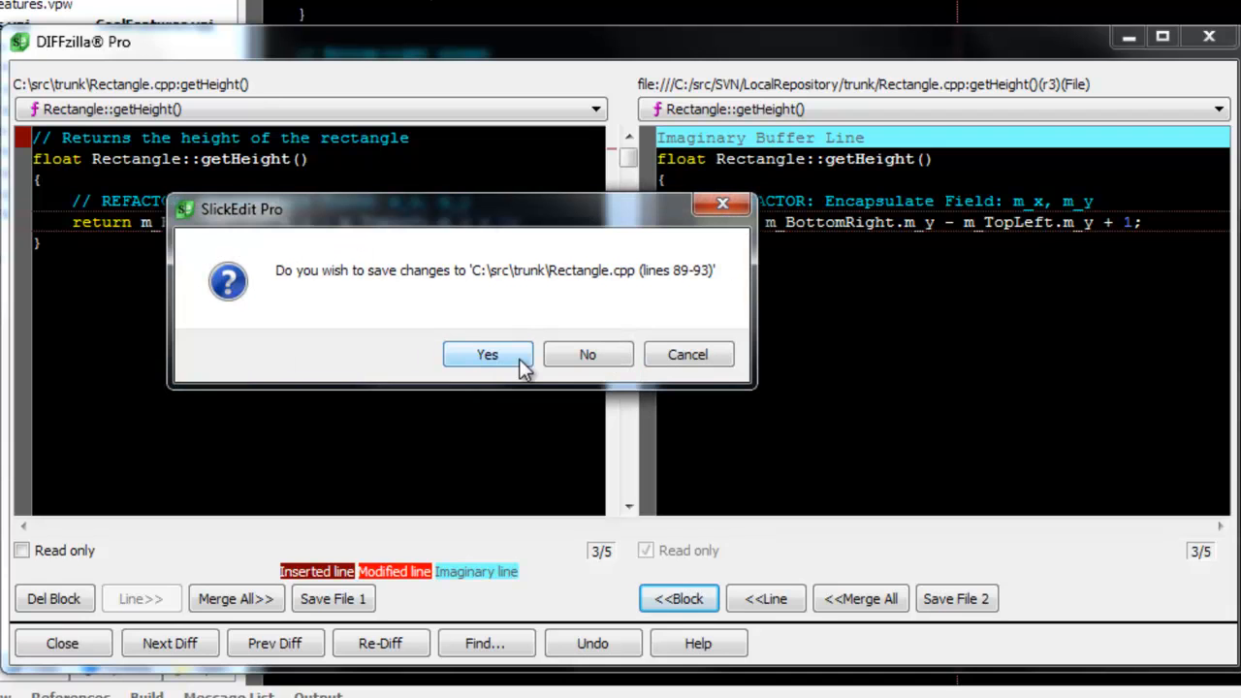